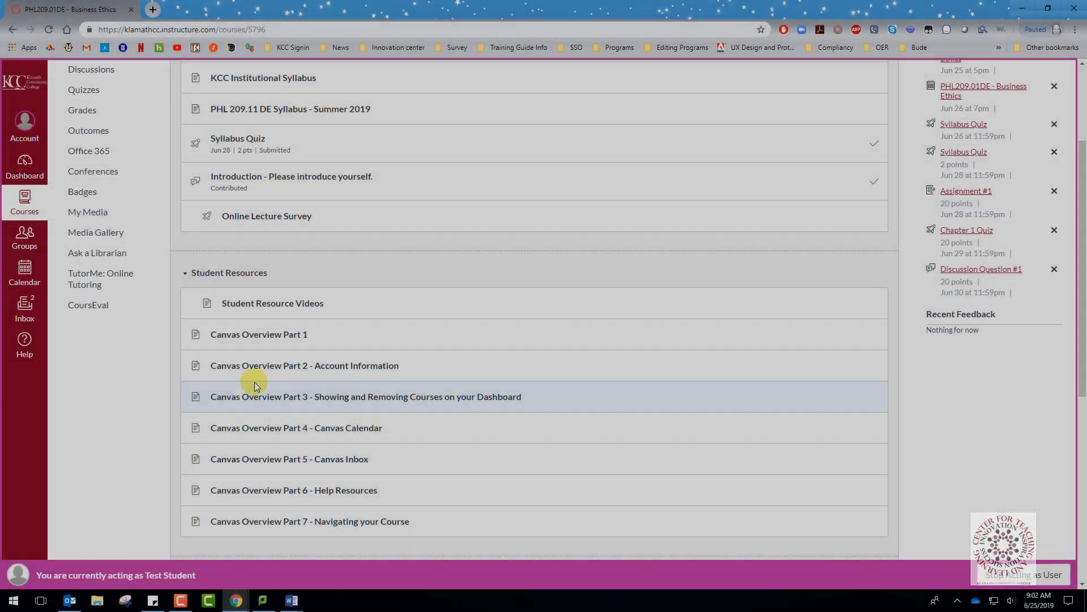
- Open Assignment #1 from the To Do sidebar on the course home page
click(965, 191)
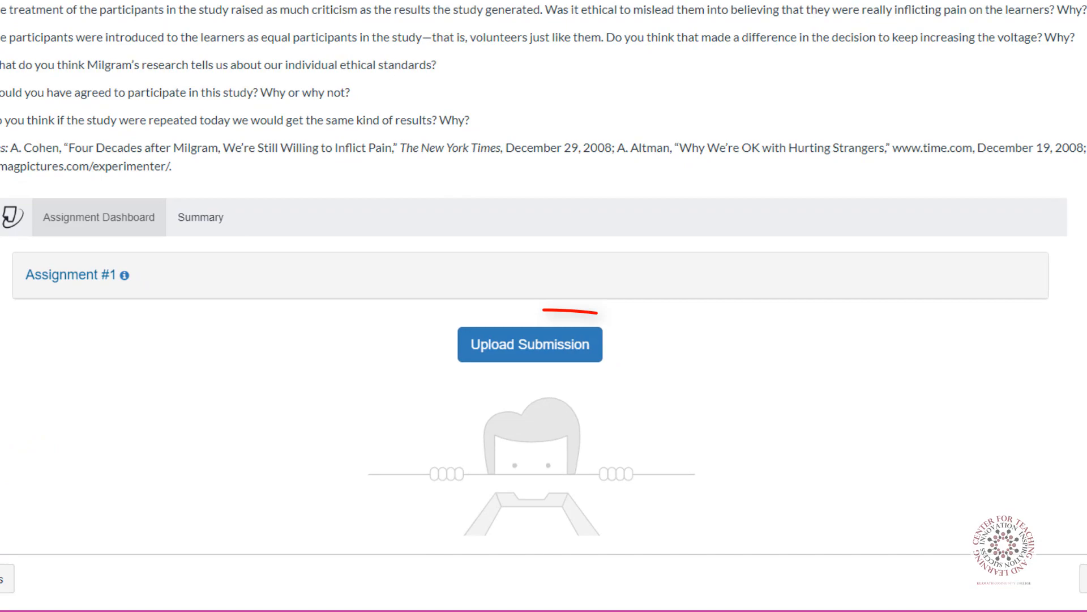
- Start an Upload Submission for Assignment #1, then switch to the text input option
click(529, 344)
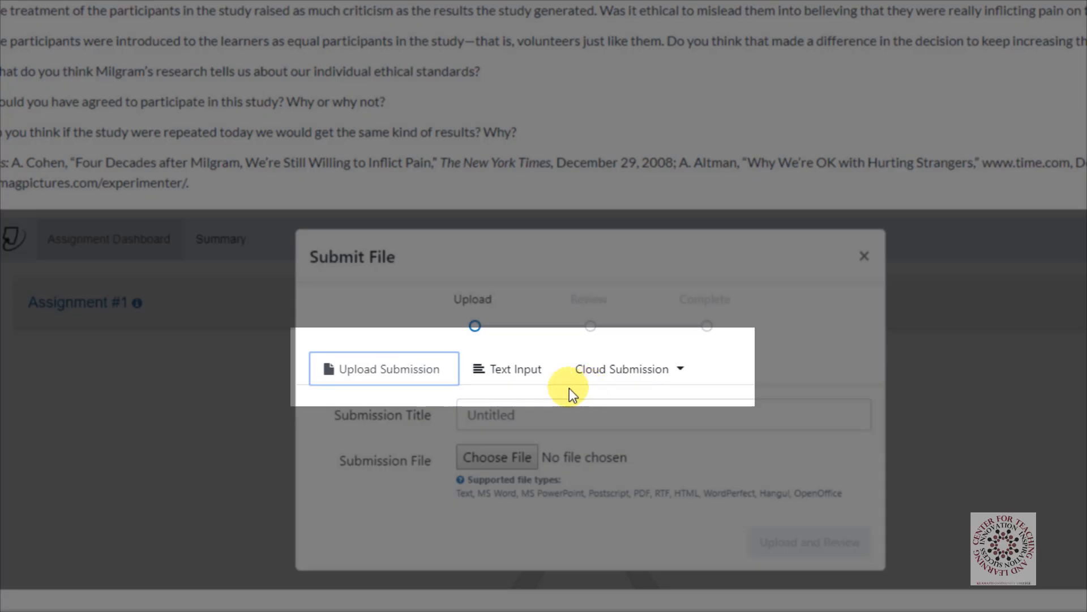
mouse_move(407, 397)
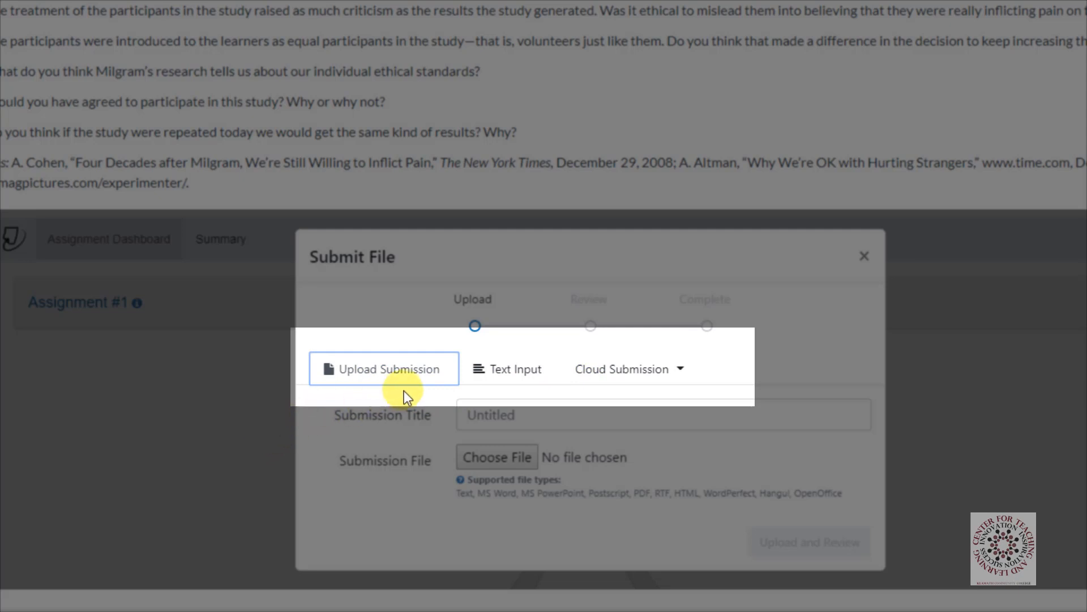
mouse_move(667, 385)
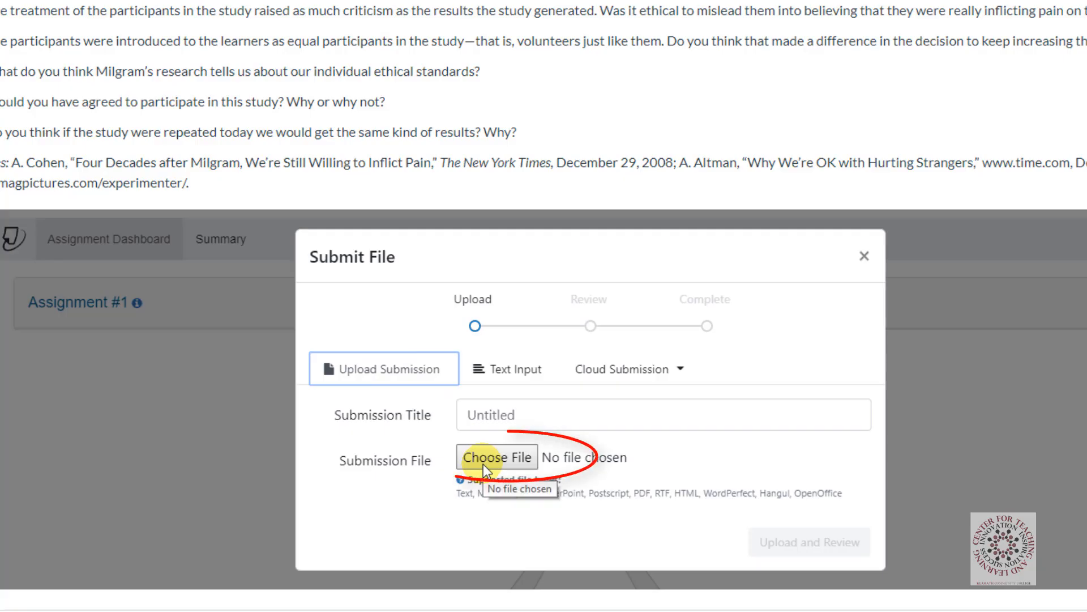
mouse_move(491, 455)
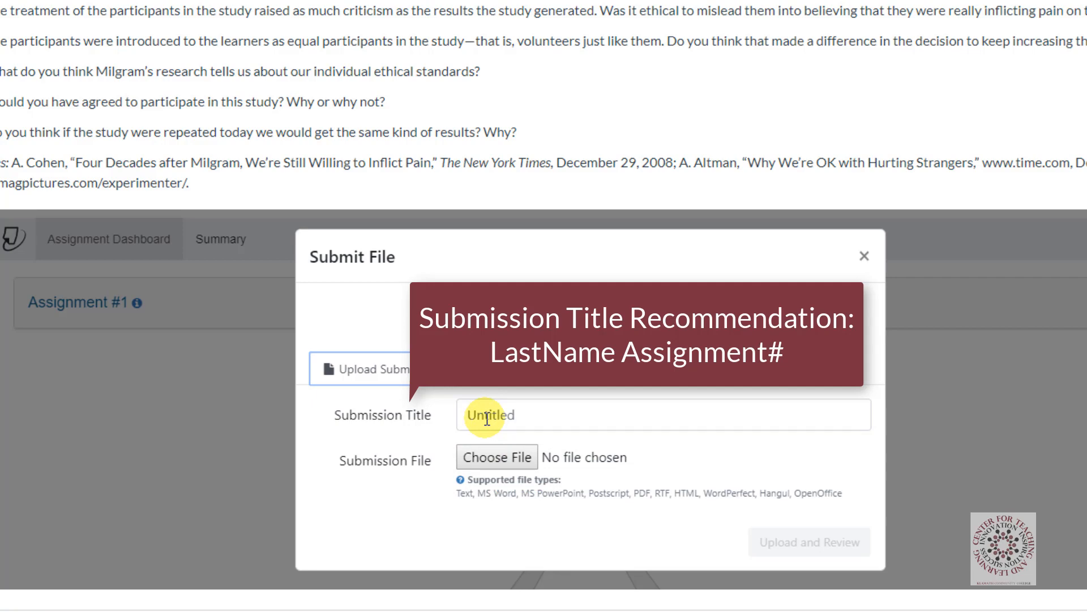
click(360, 369)
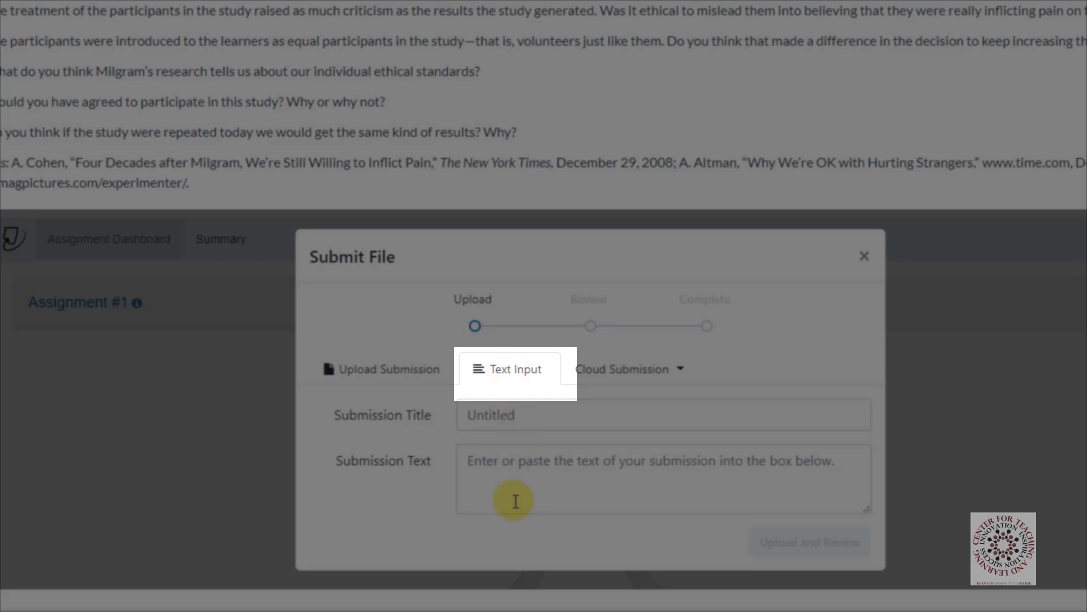
- Try the Text Input entry, then list the Google Drive, OneDrive and Dropbox cloud sources
click(663, 478)
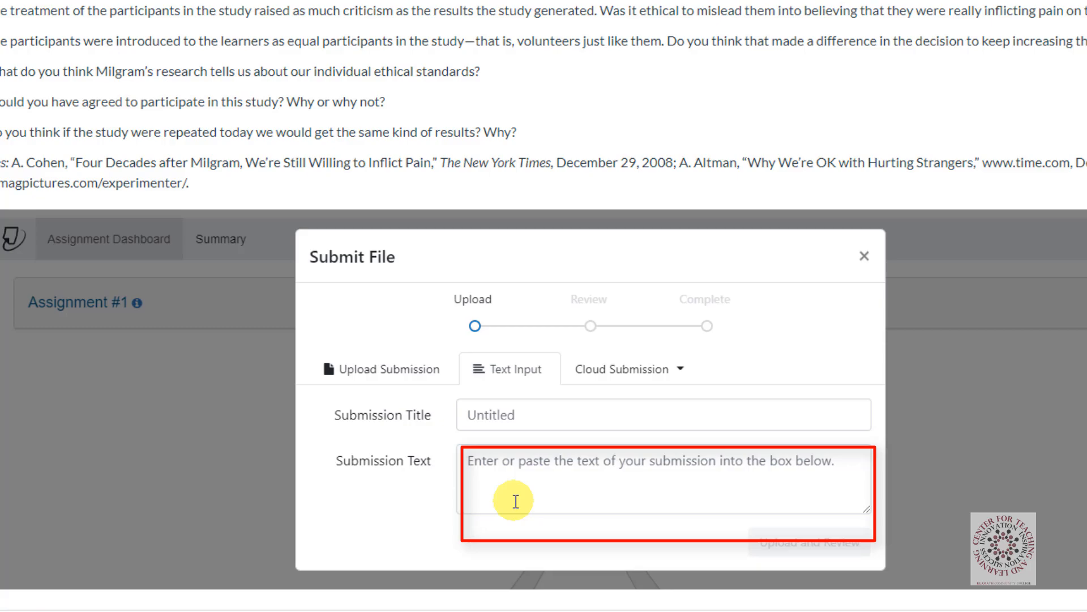
click(627, 368)
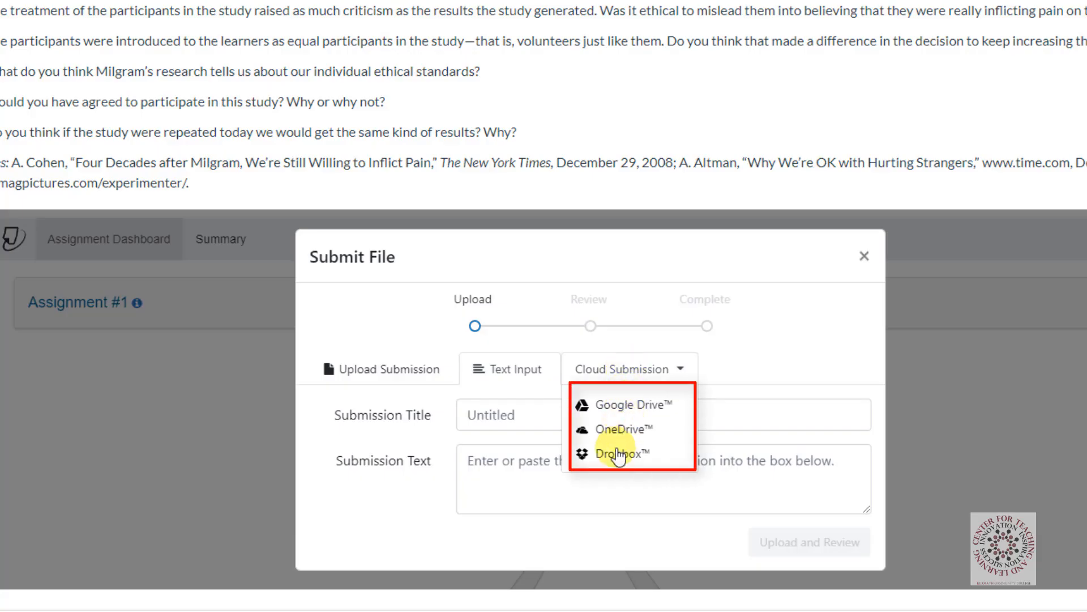
mouse_move(615, 465)
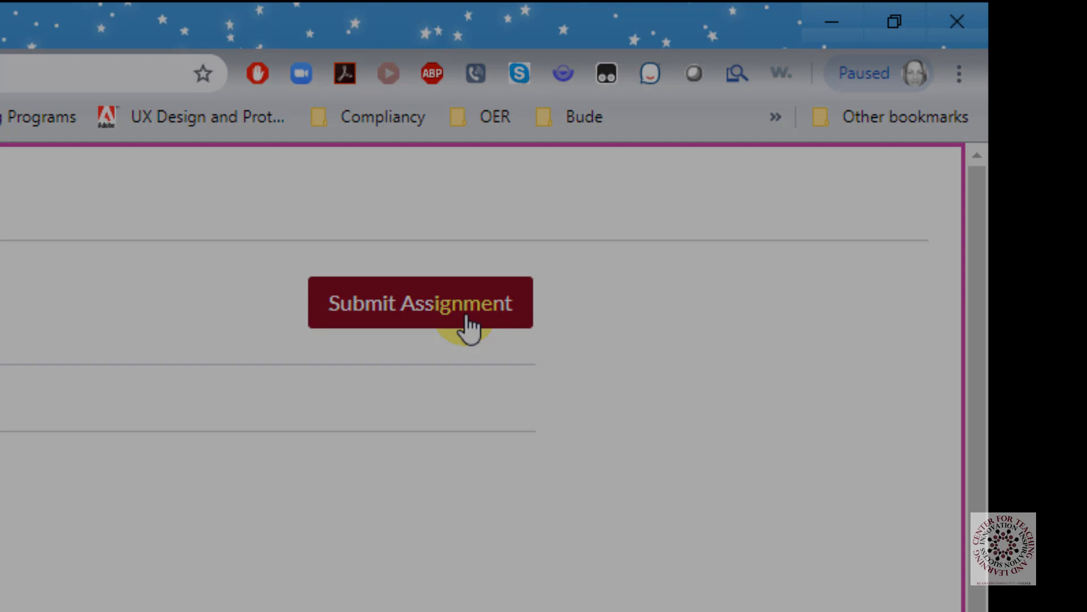
- Start the native submission and view the Google Drive and Office 365 upload tabs
click(420, 303)
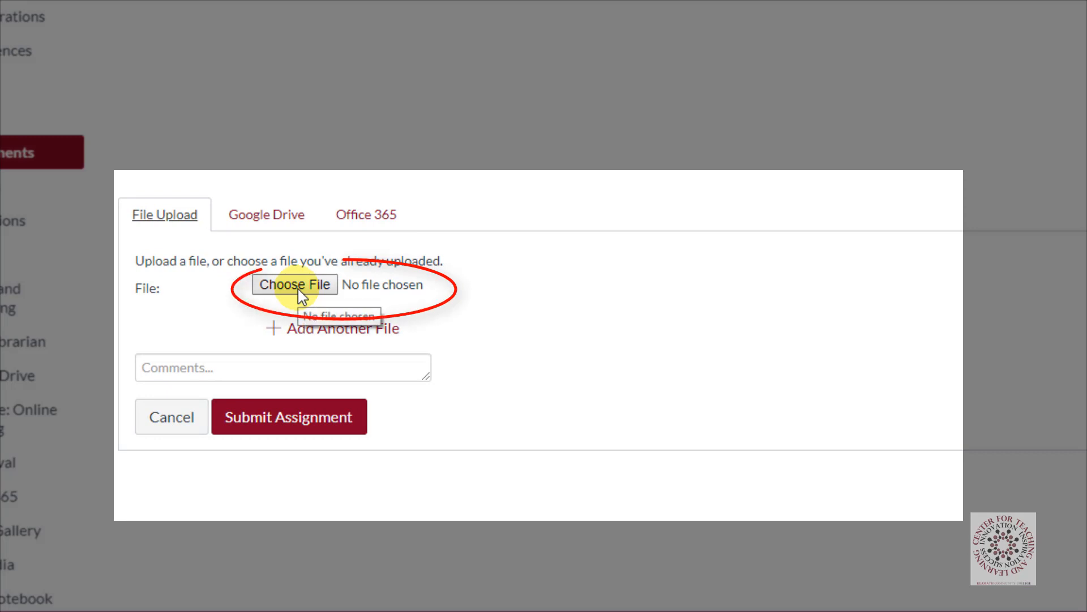
mouse_move(289, 417)
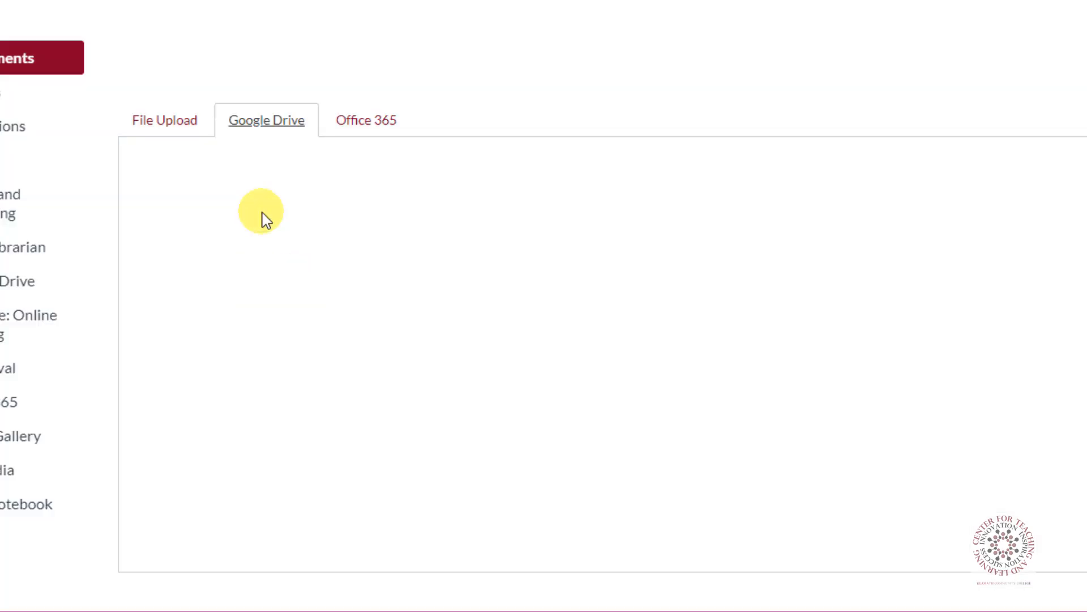
click(266, 120)
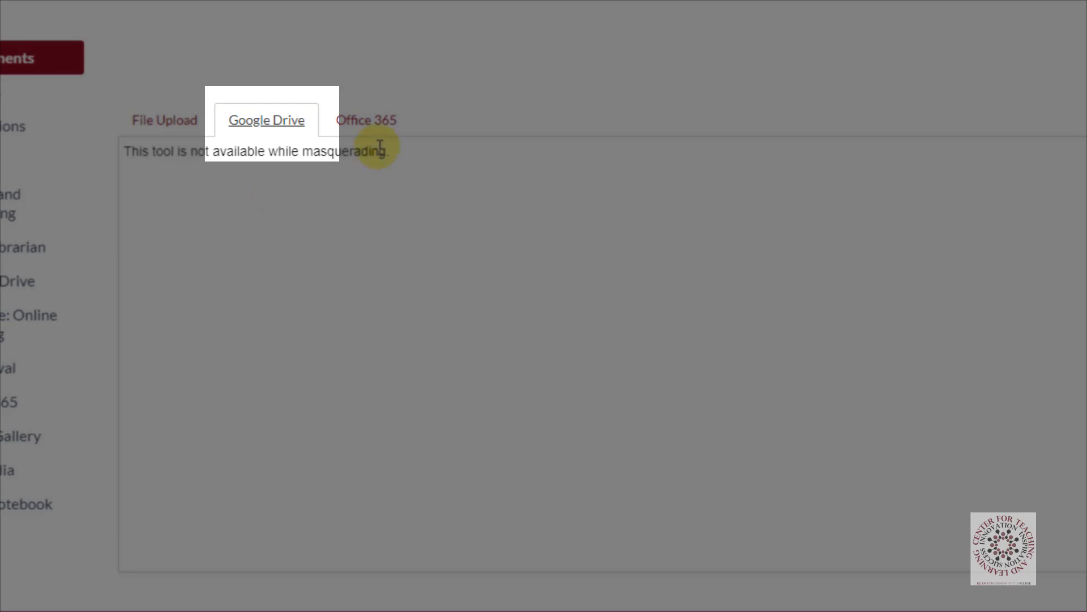
click(366, 120)
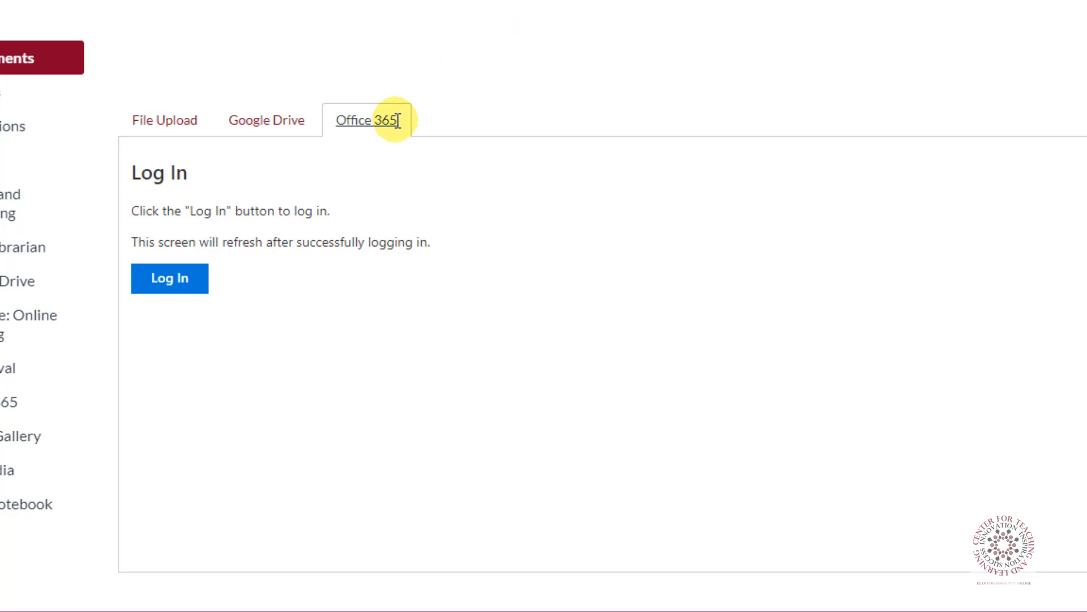
click(169, 278)
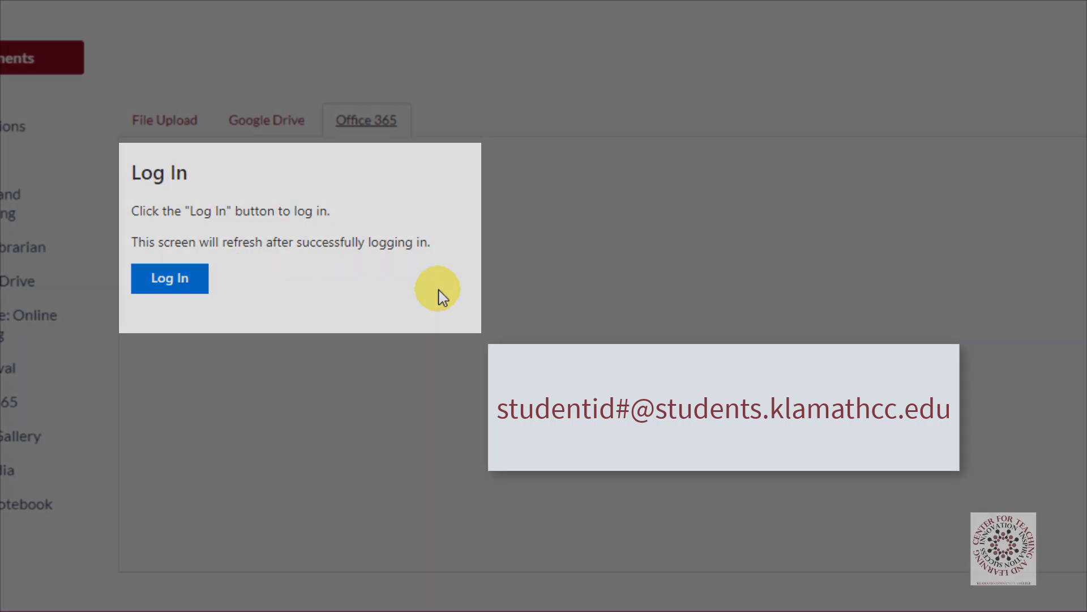
click(169, 278)
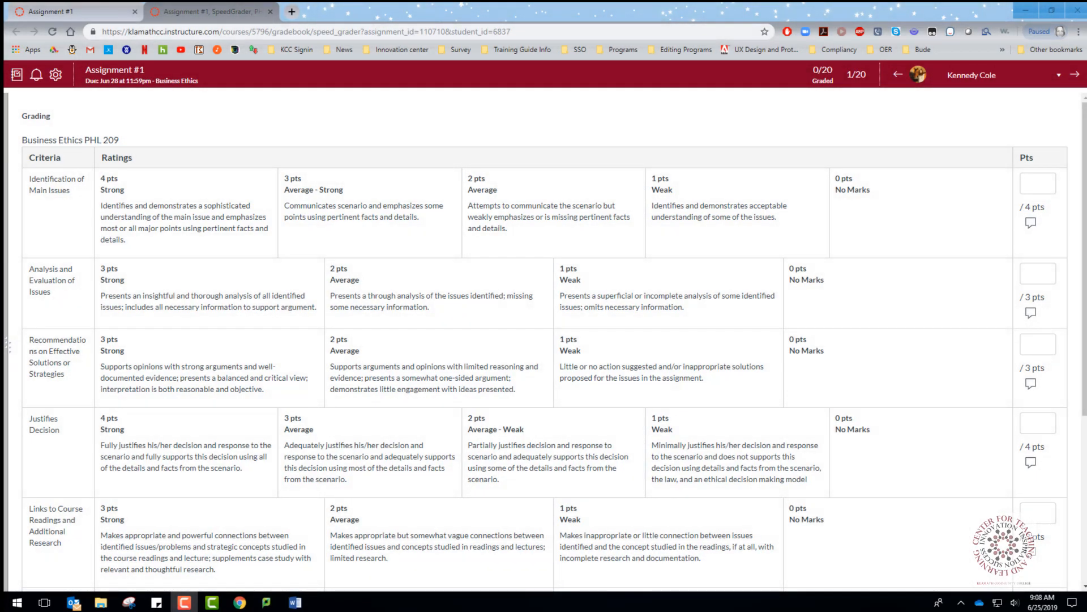